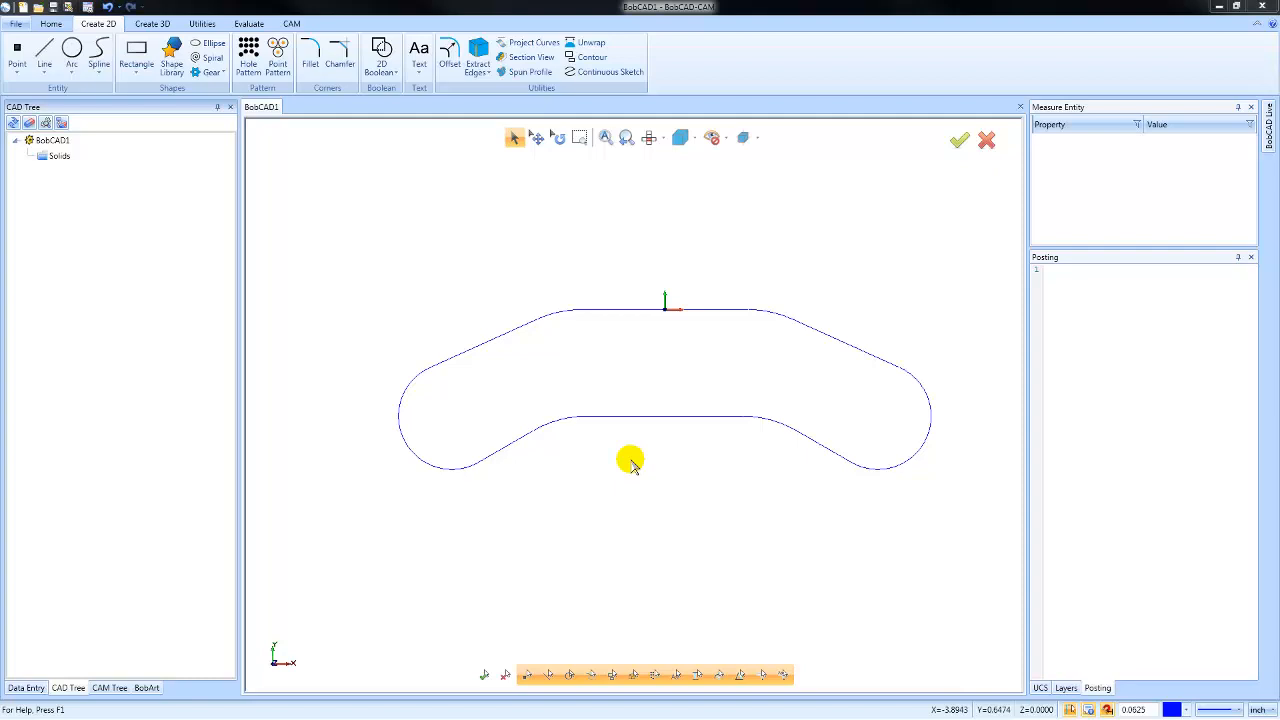
mouse_move(624, 462)
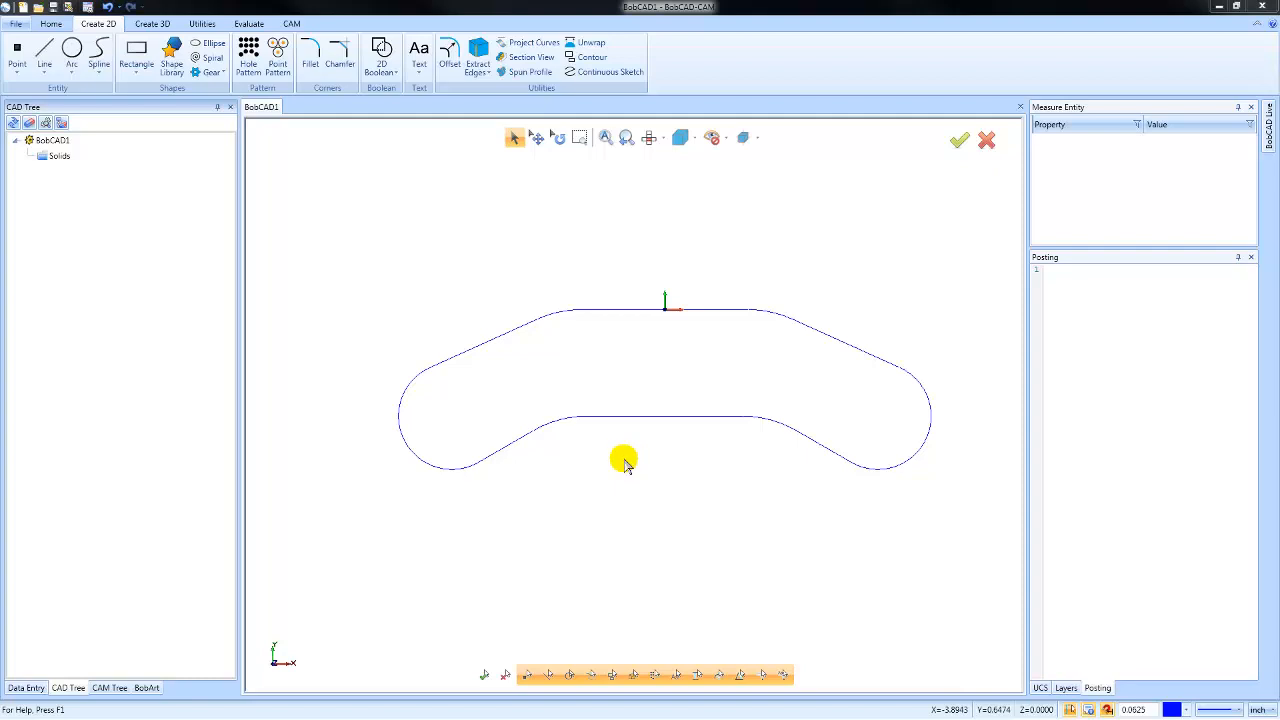
mouse_move(420, 83)
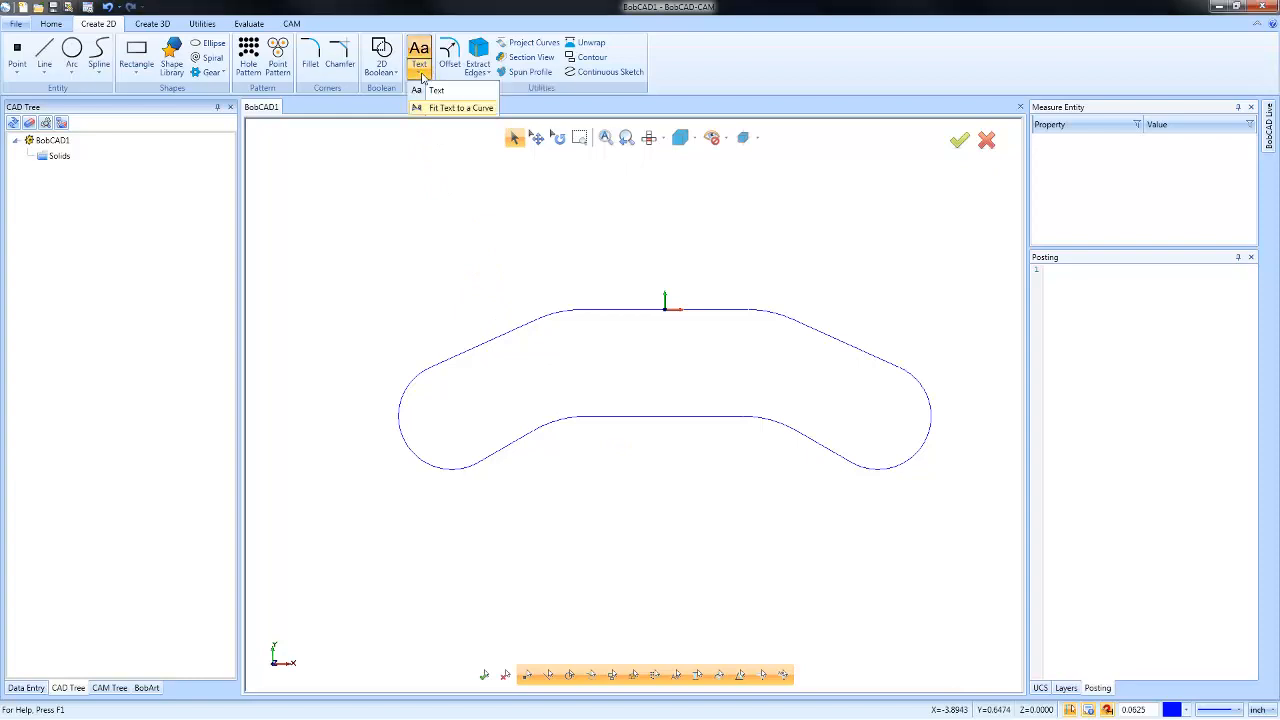
mouse_move(470, 95)
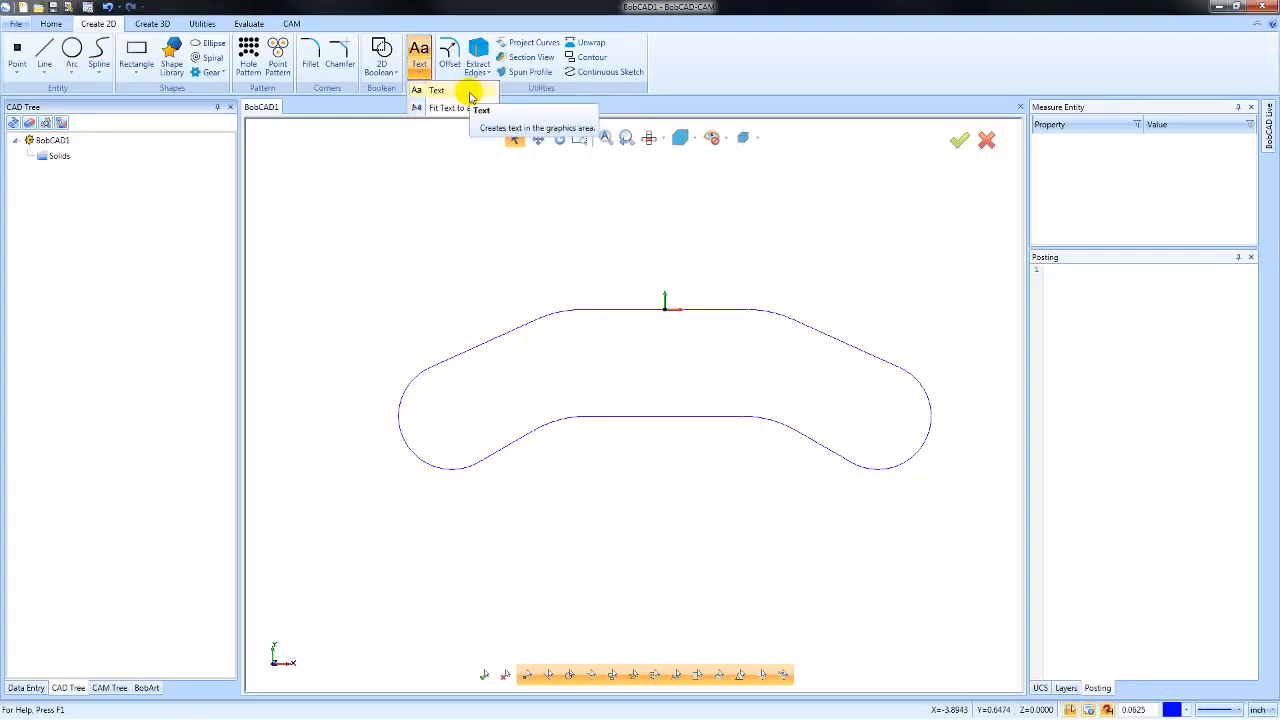
mouse_move(450, 108)
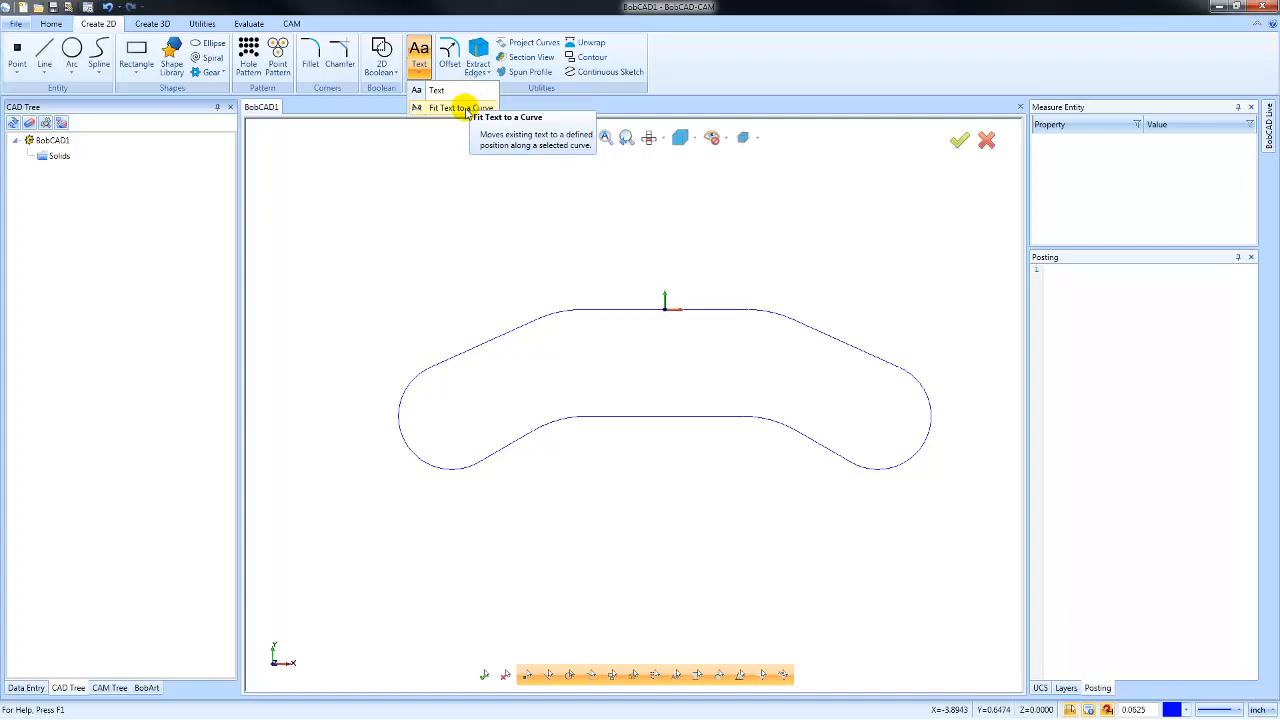
mouse_move(437, 90)
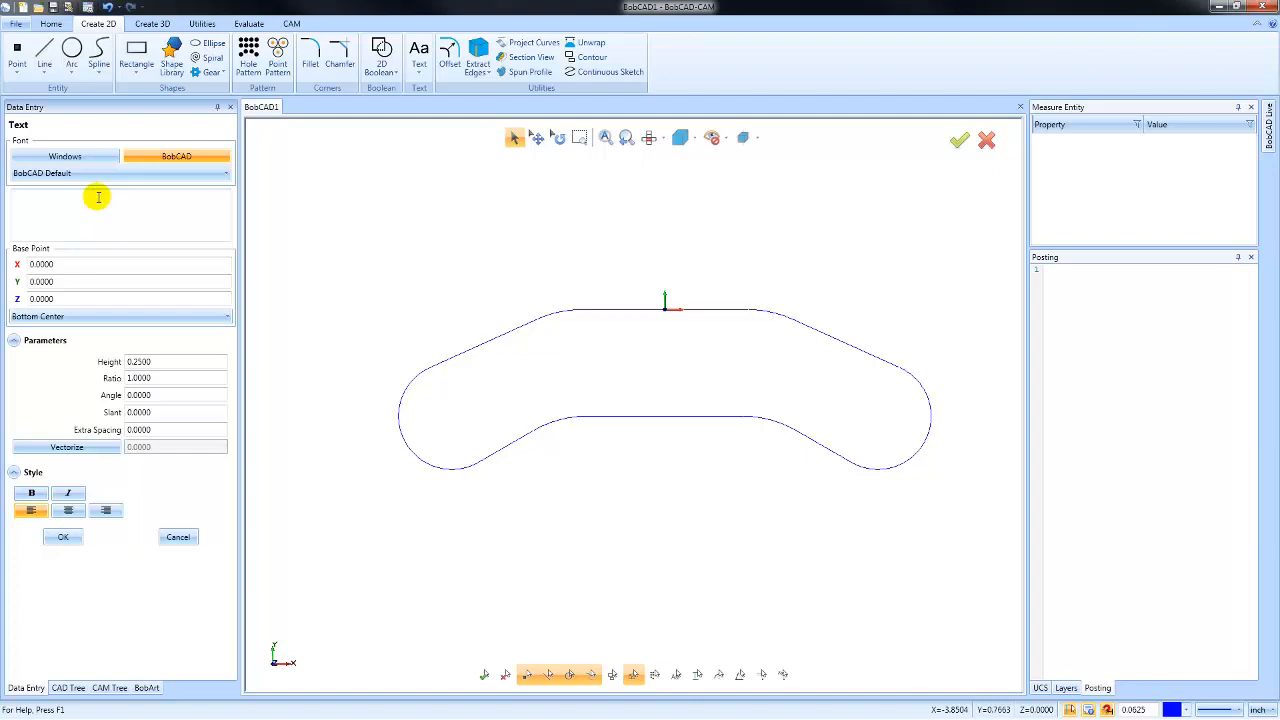
Enter the part-number string 'PN: 1234' as the text content
text(P)
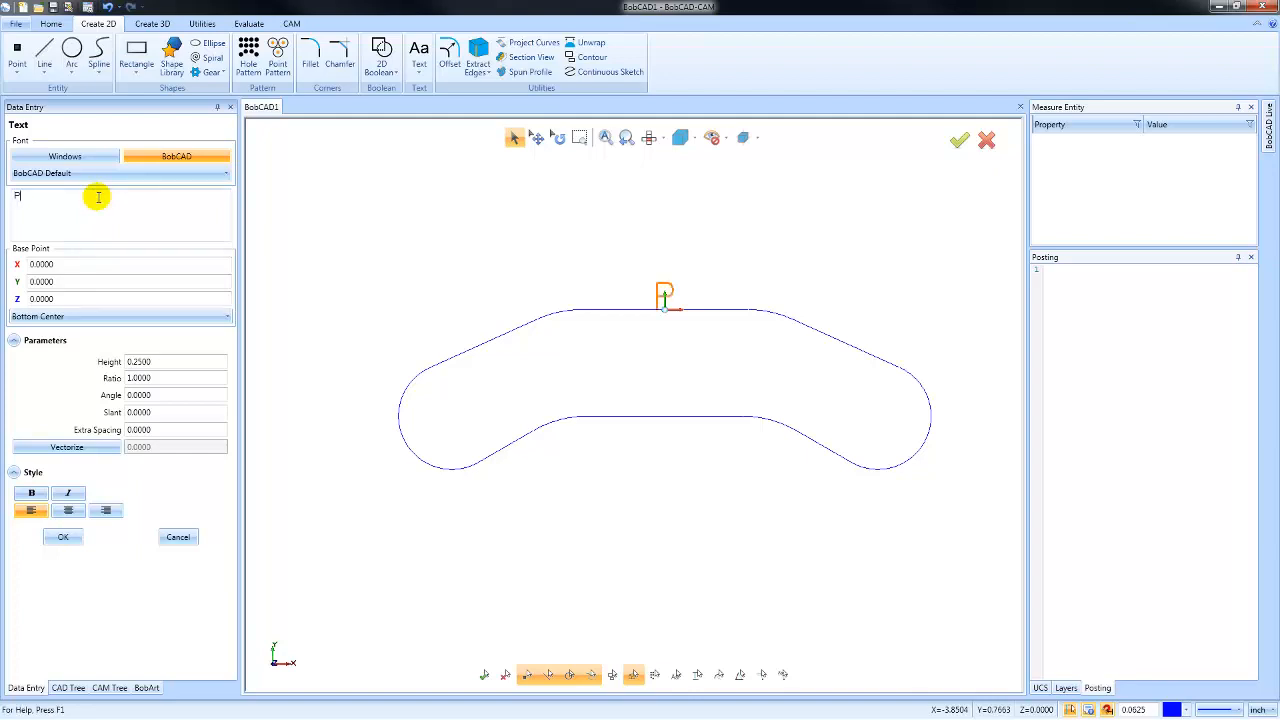
text(PN: 12)
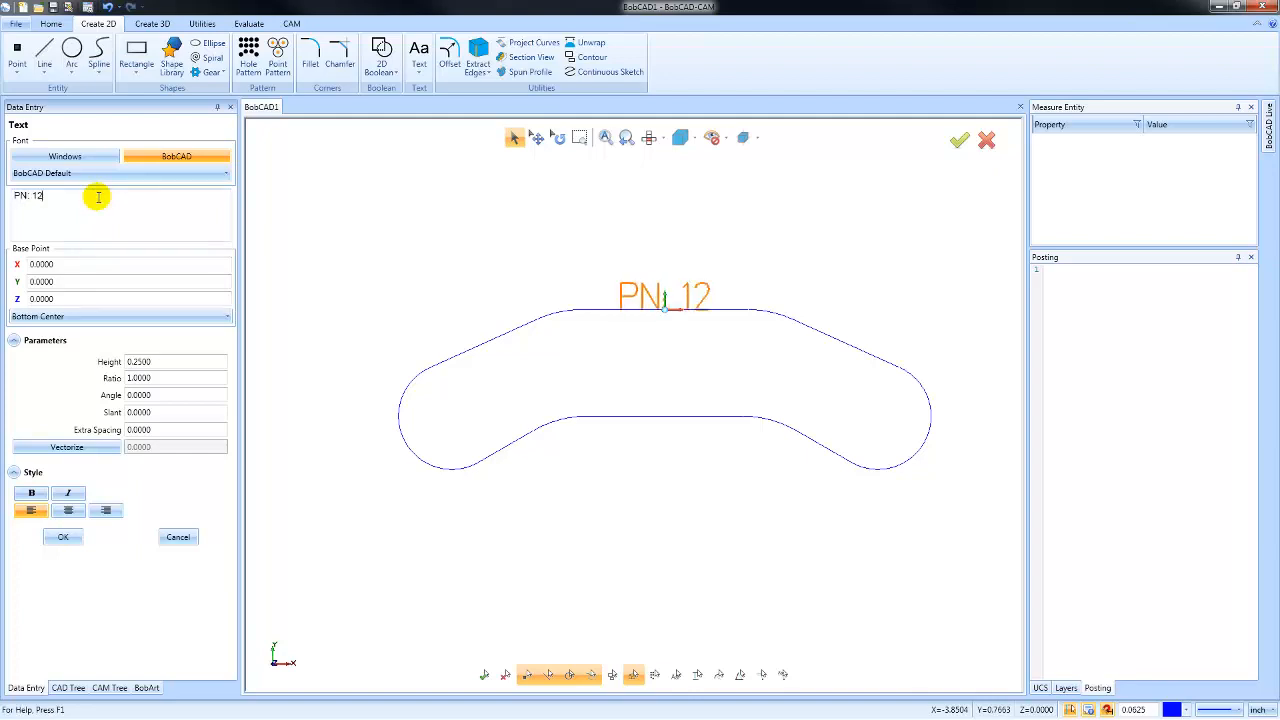
text(34)
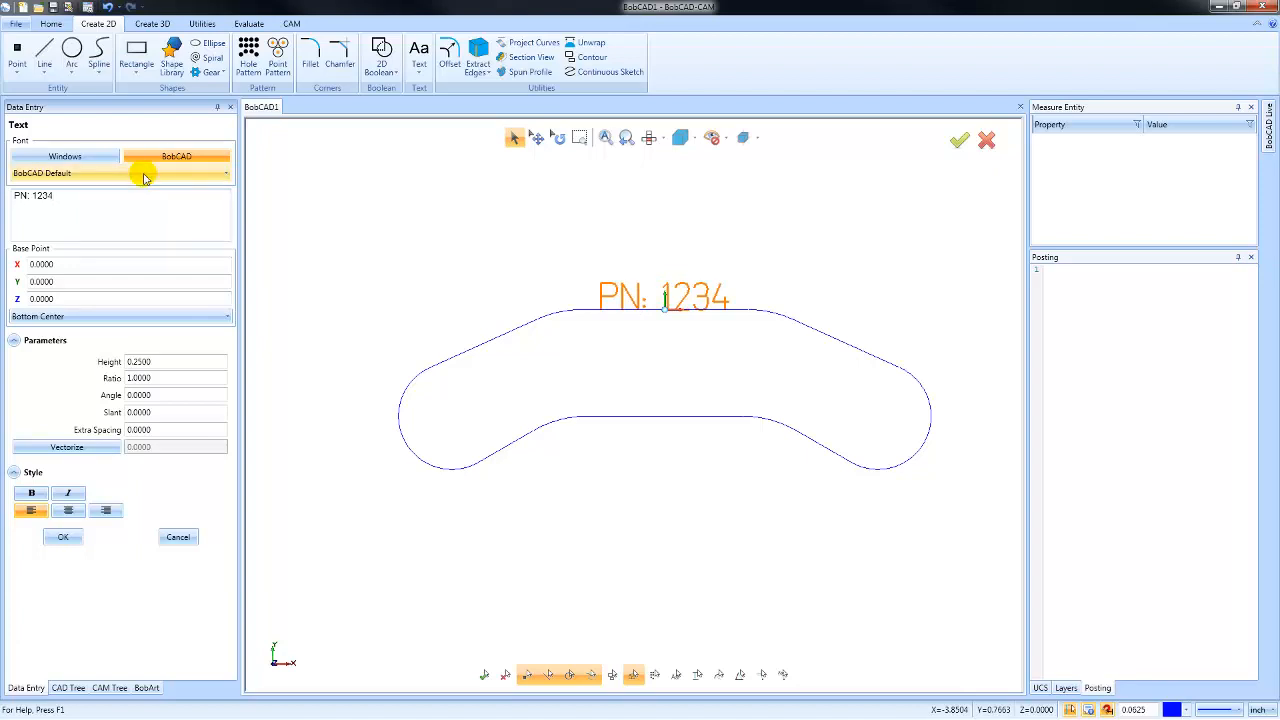
mouse_move(212, 232)
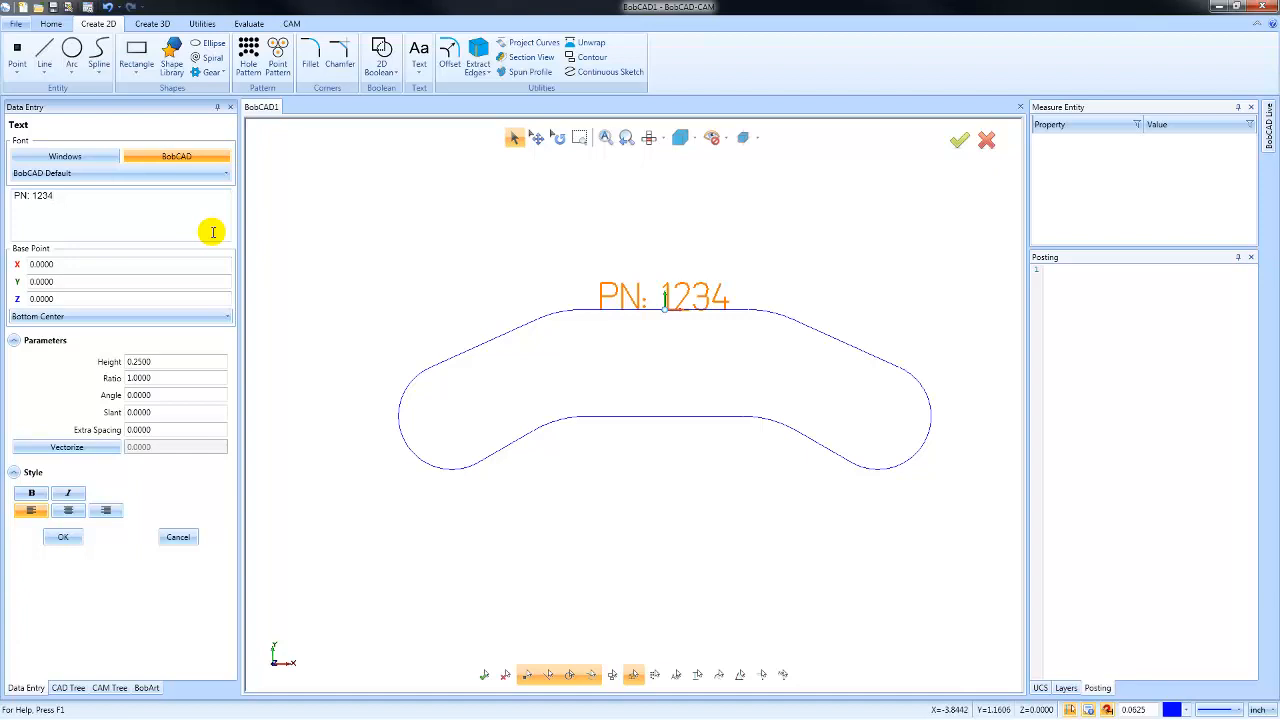
mouse_move(83, 270)
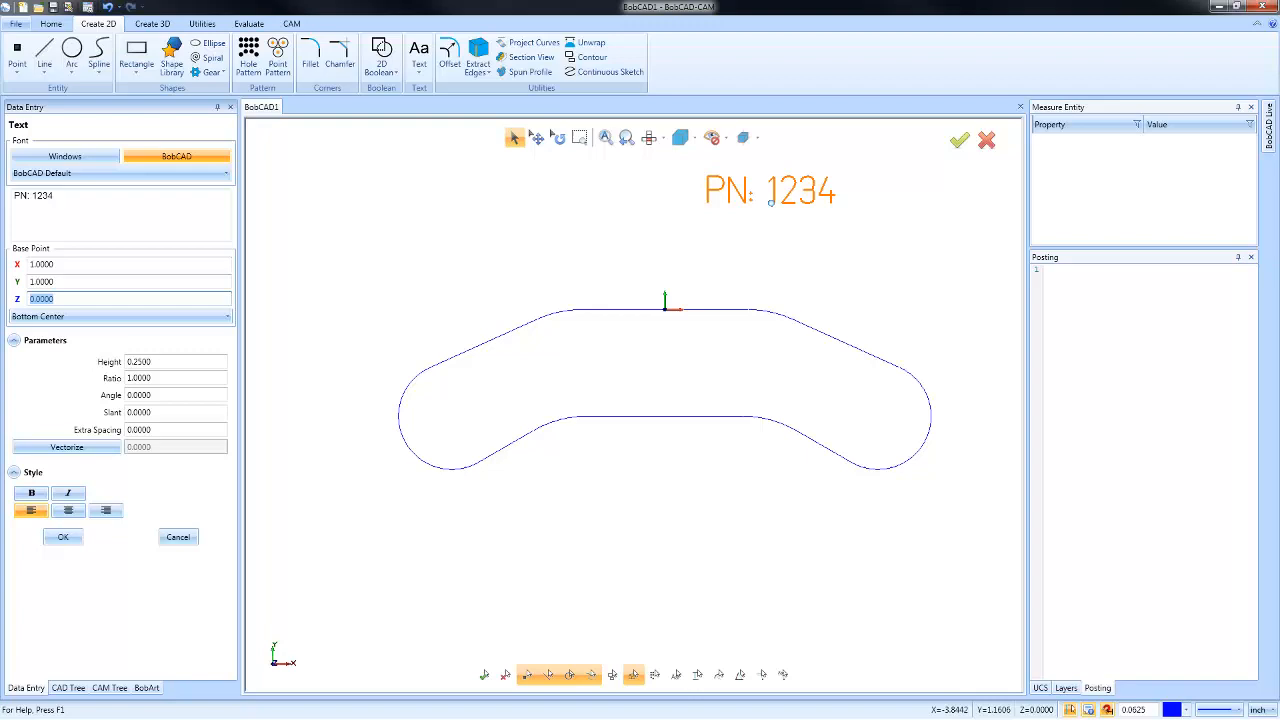
mouse_move(565, 267)
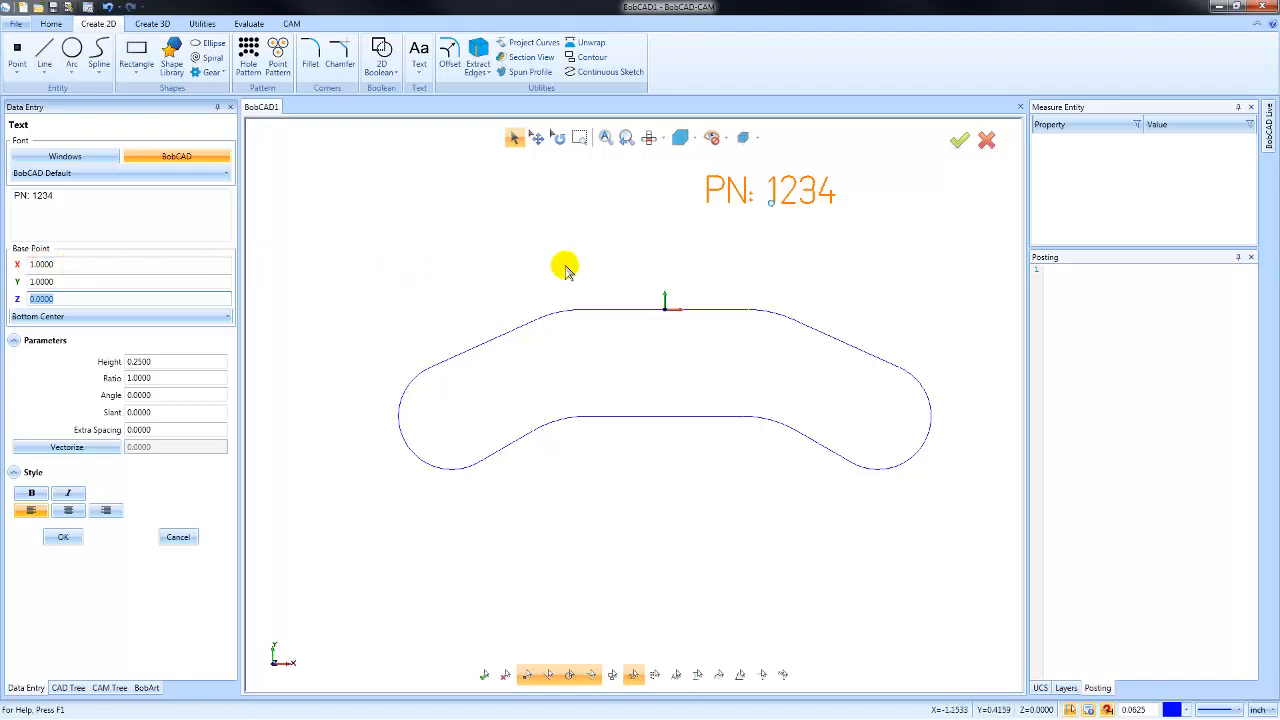
mouse_move(750, 247)
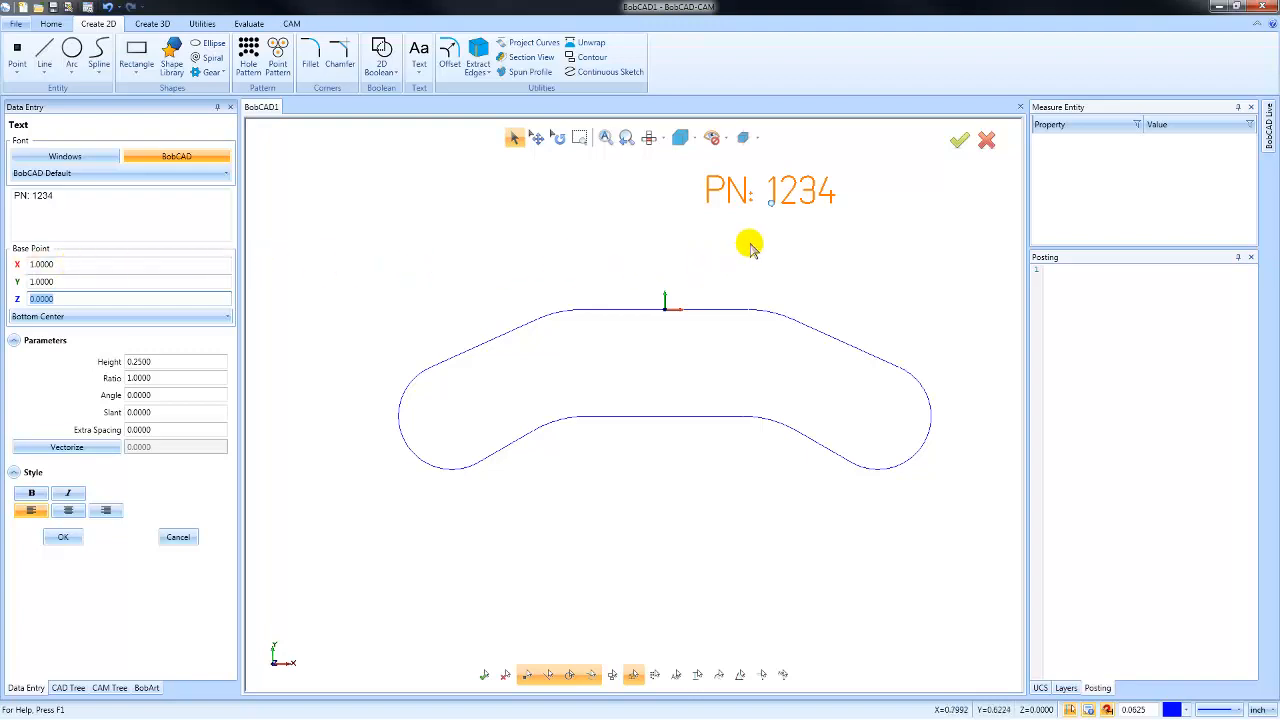
mouse_move(770, 222)
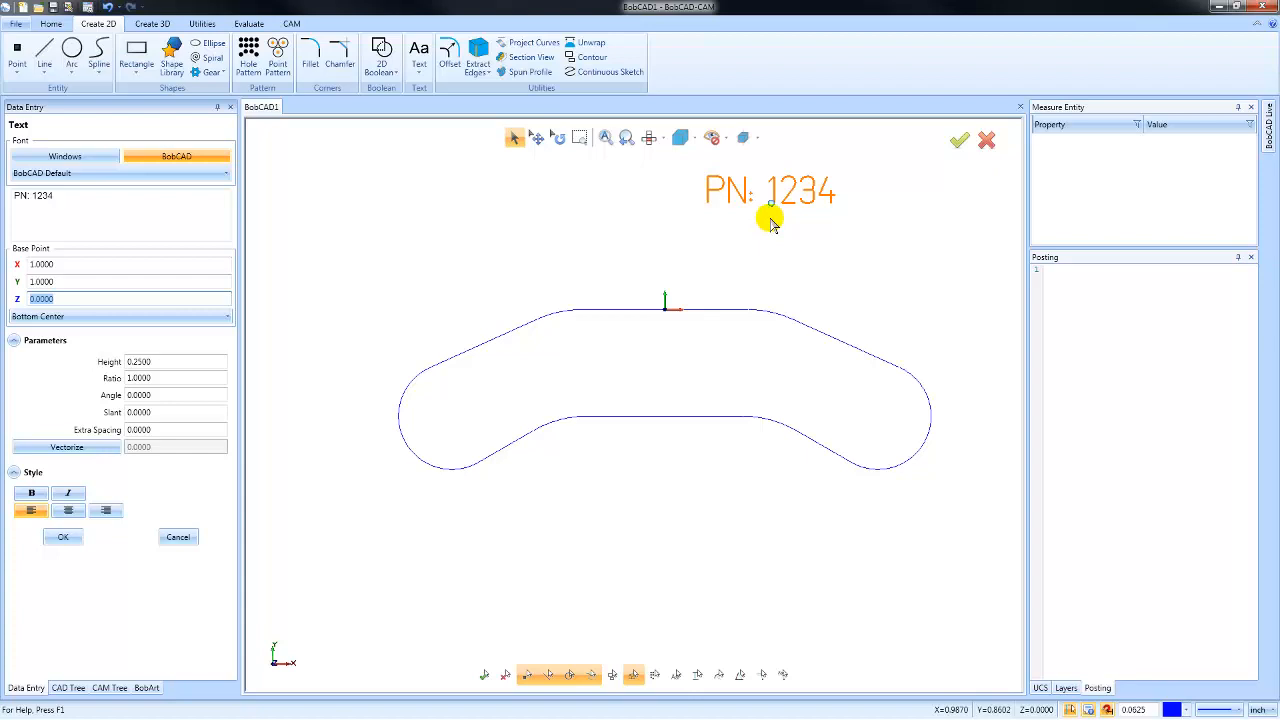
mouse_move(773, 210)
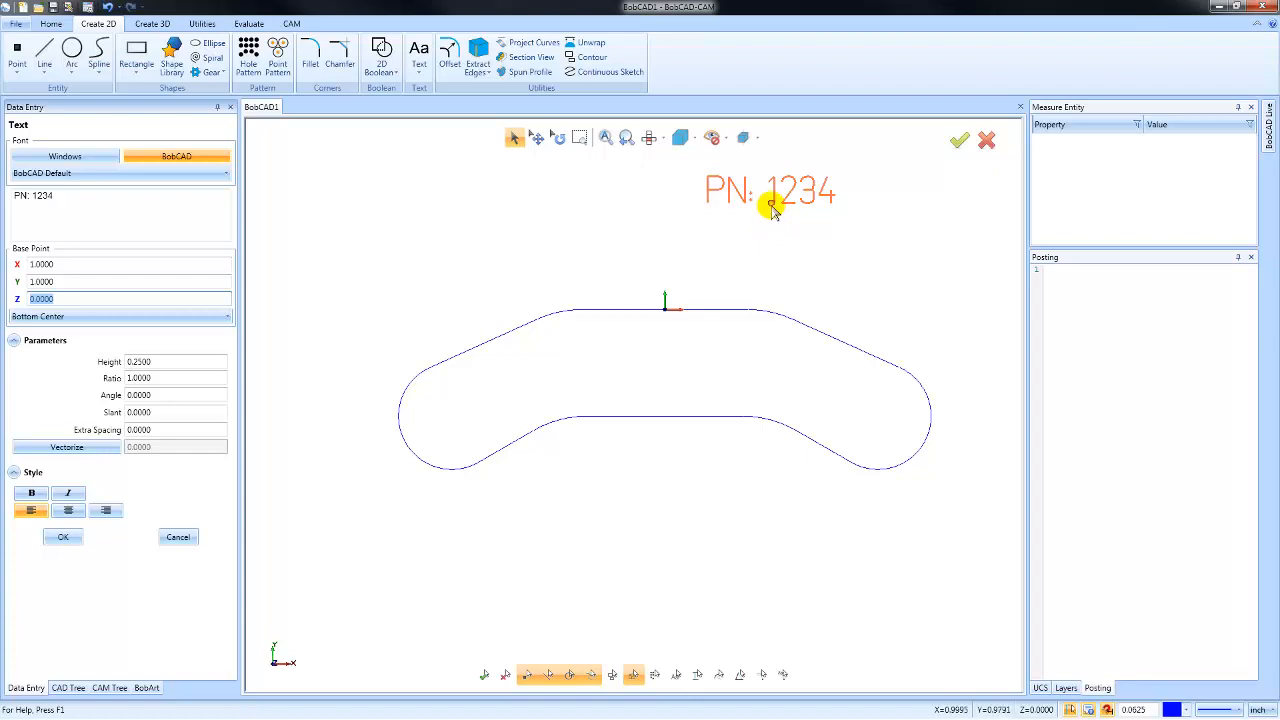
mouse_move(770, 230)
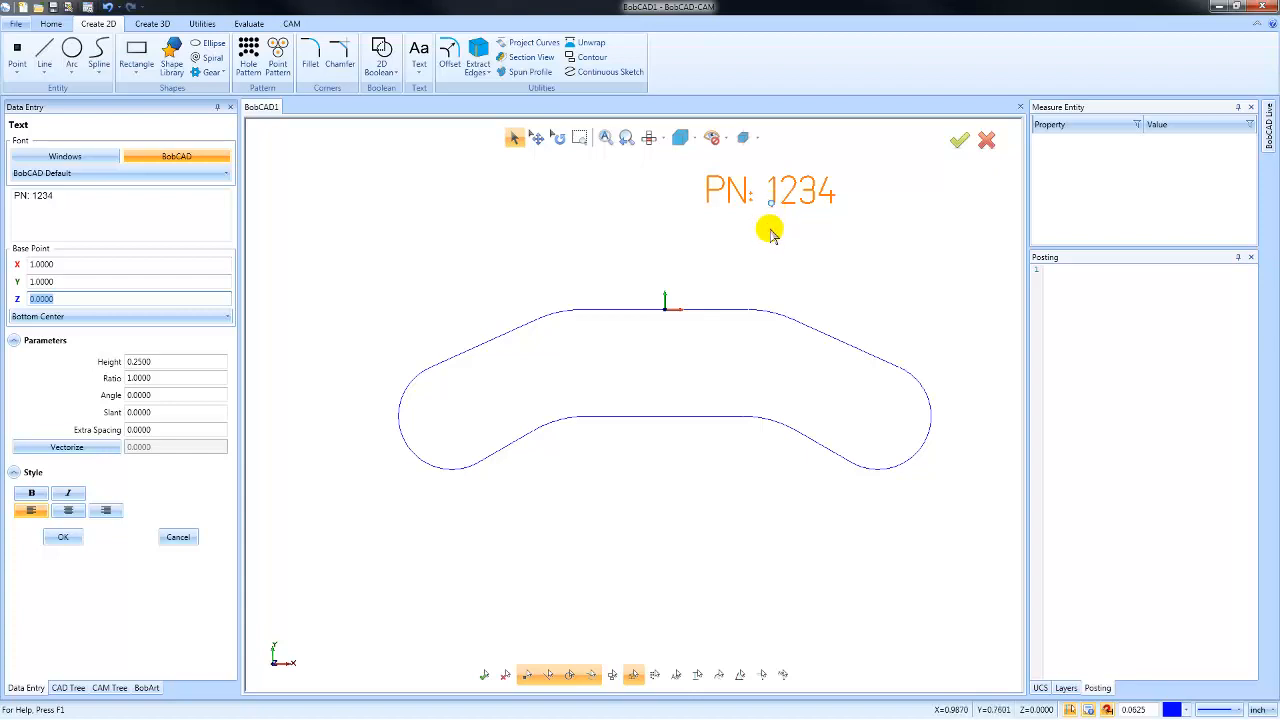
mouse_move(773, 207)
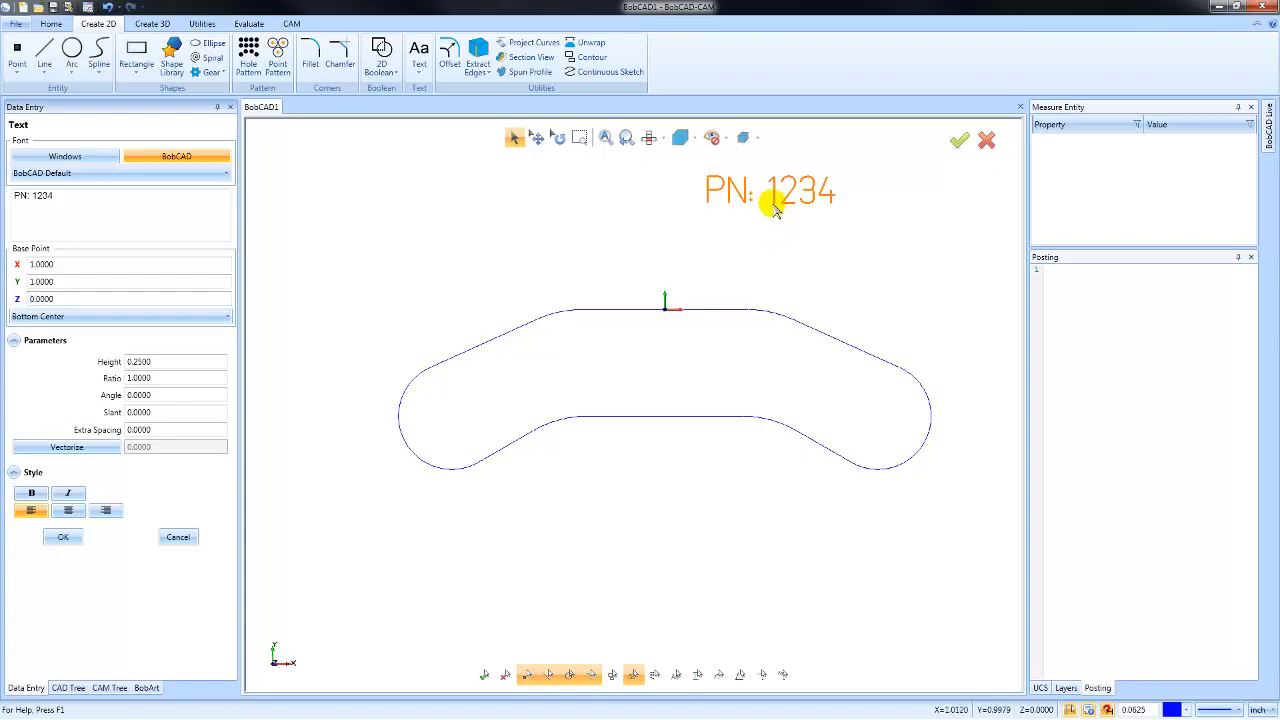
Drag the text to base point X 0, Y -0.6875 inside the slot, height 0.125
drag(775, 205, 730, 278)
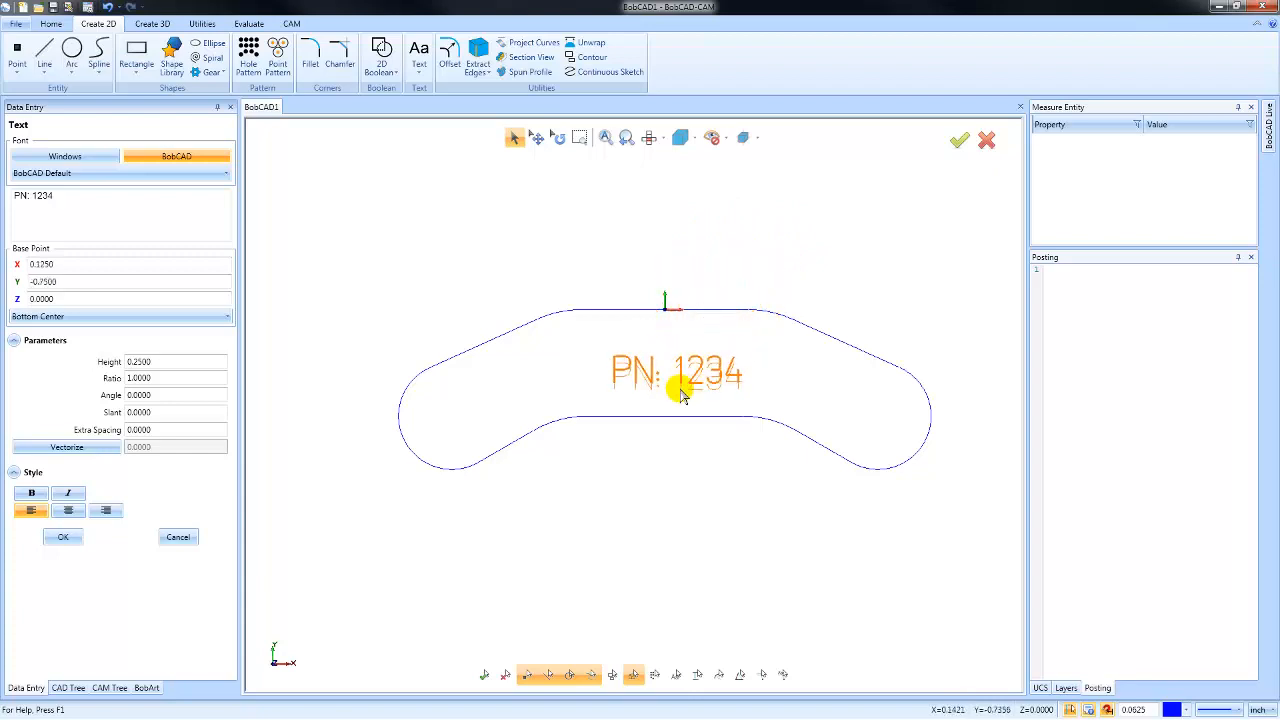
drag(680, 375, 640, 415)
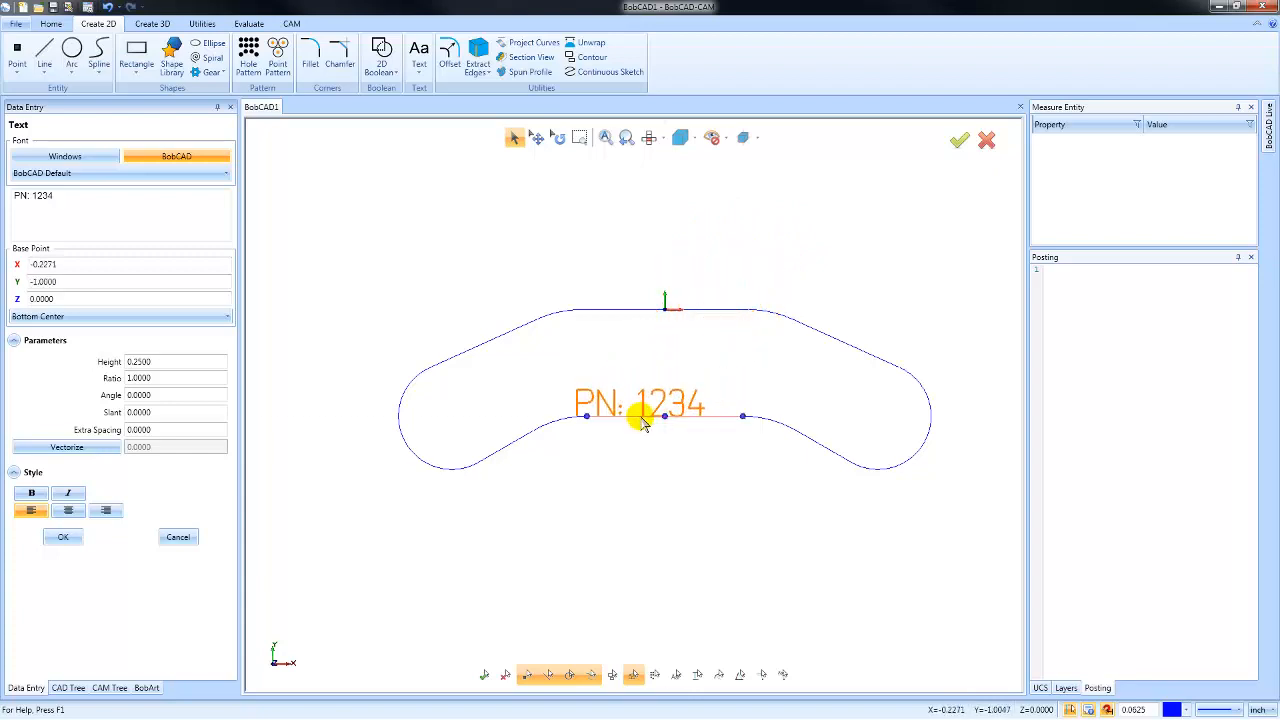
drag(640, 418, 665, 375)
text(0.1250)
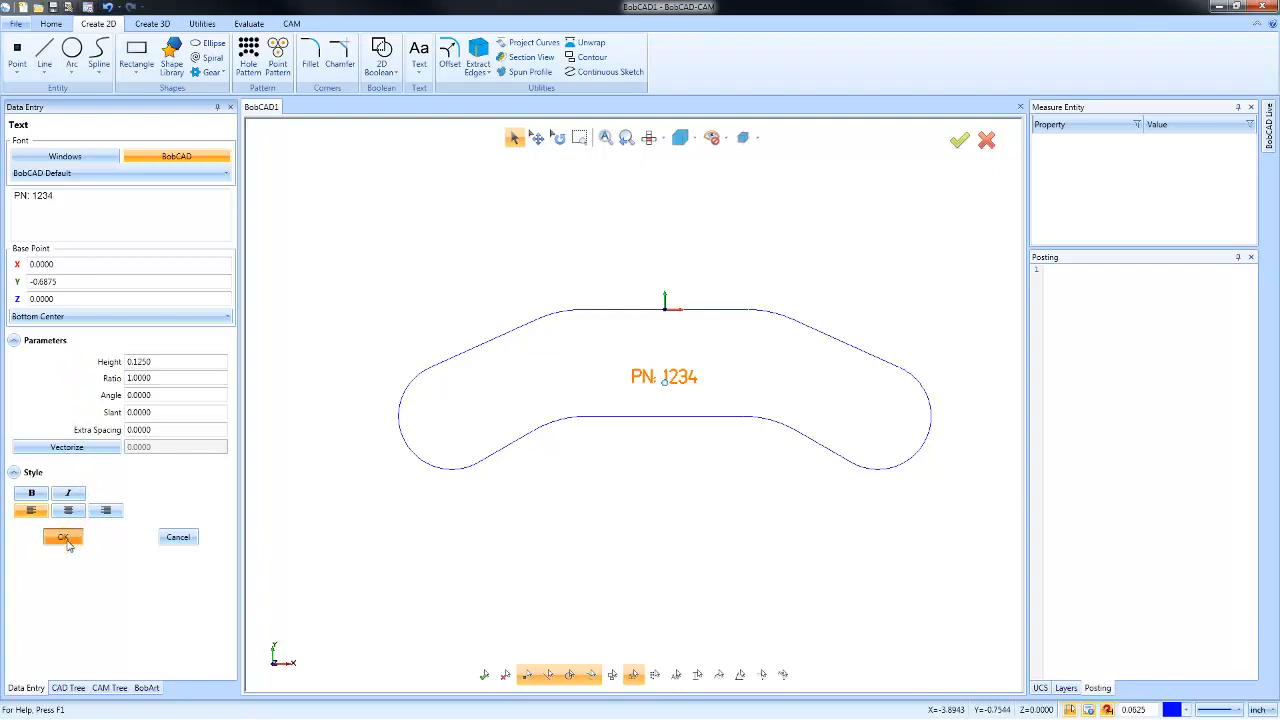
Confirm the PN: 1234 text as a finished entity inside the slot
click(63, 537)
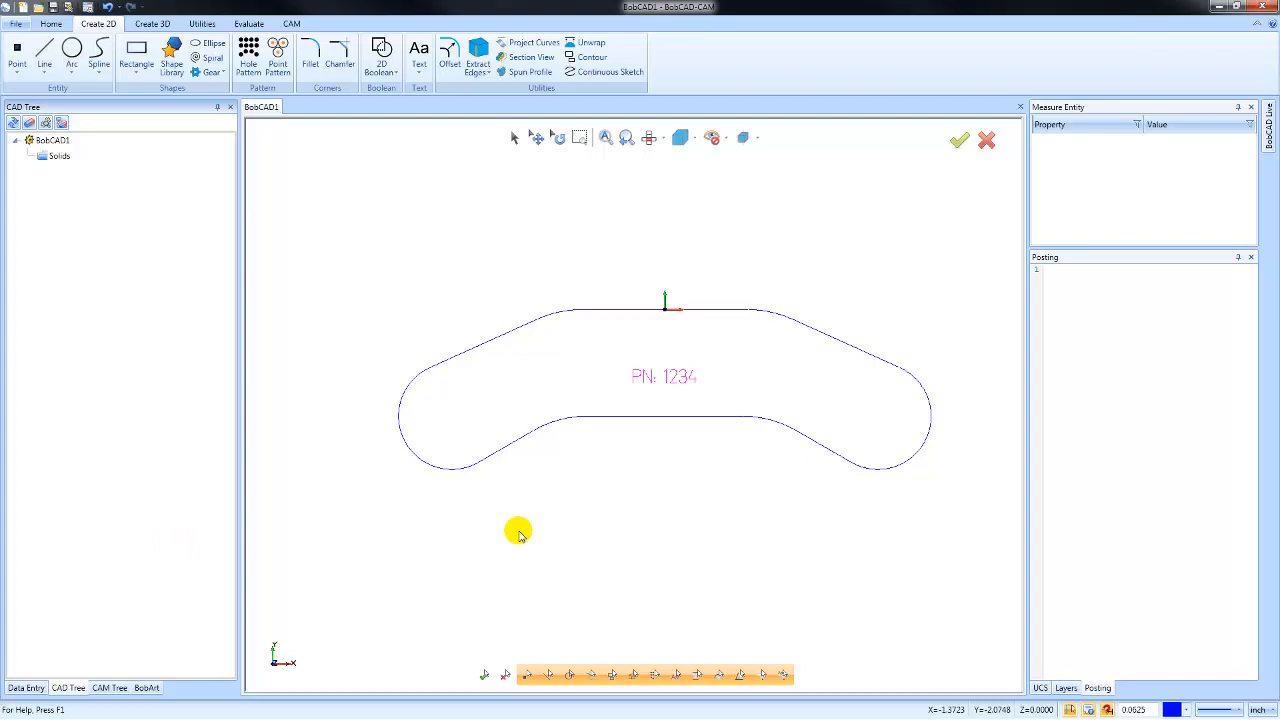
mouse_move(417, 117)
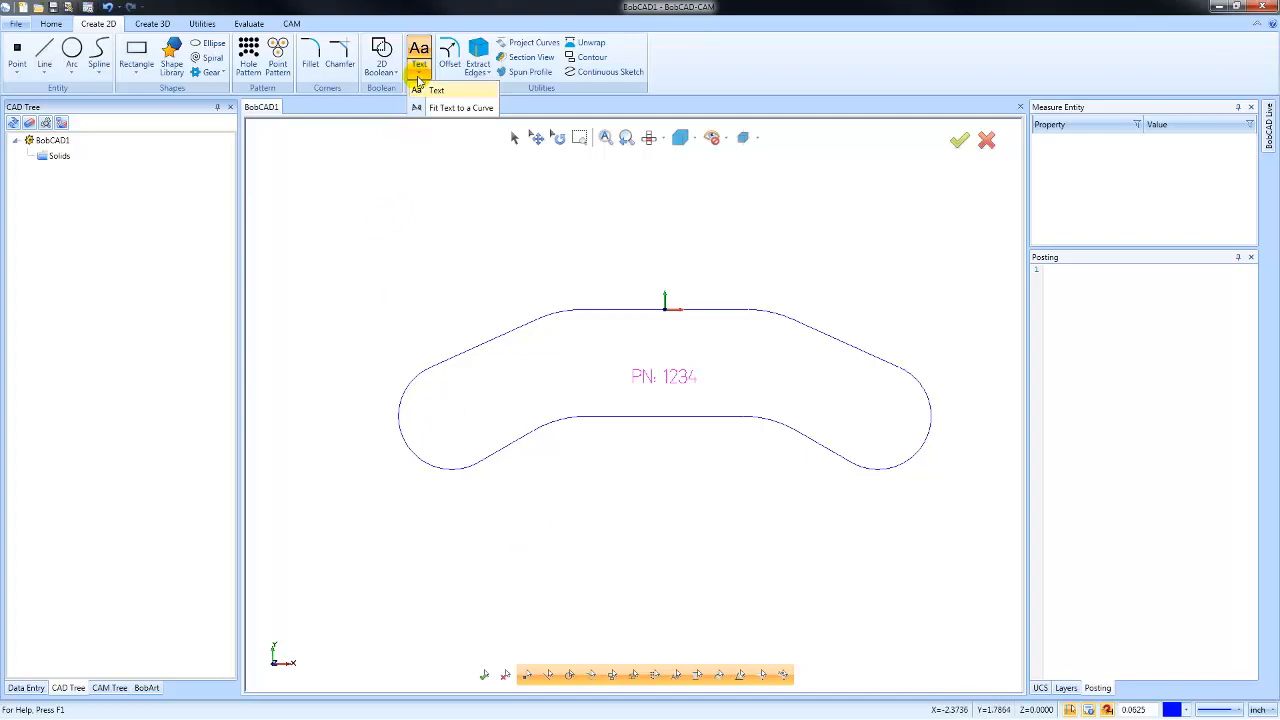
mouse_move(440, 108)
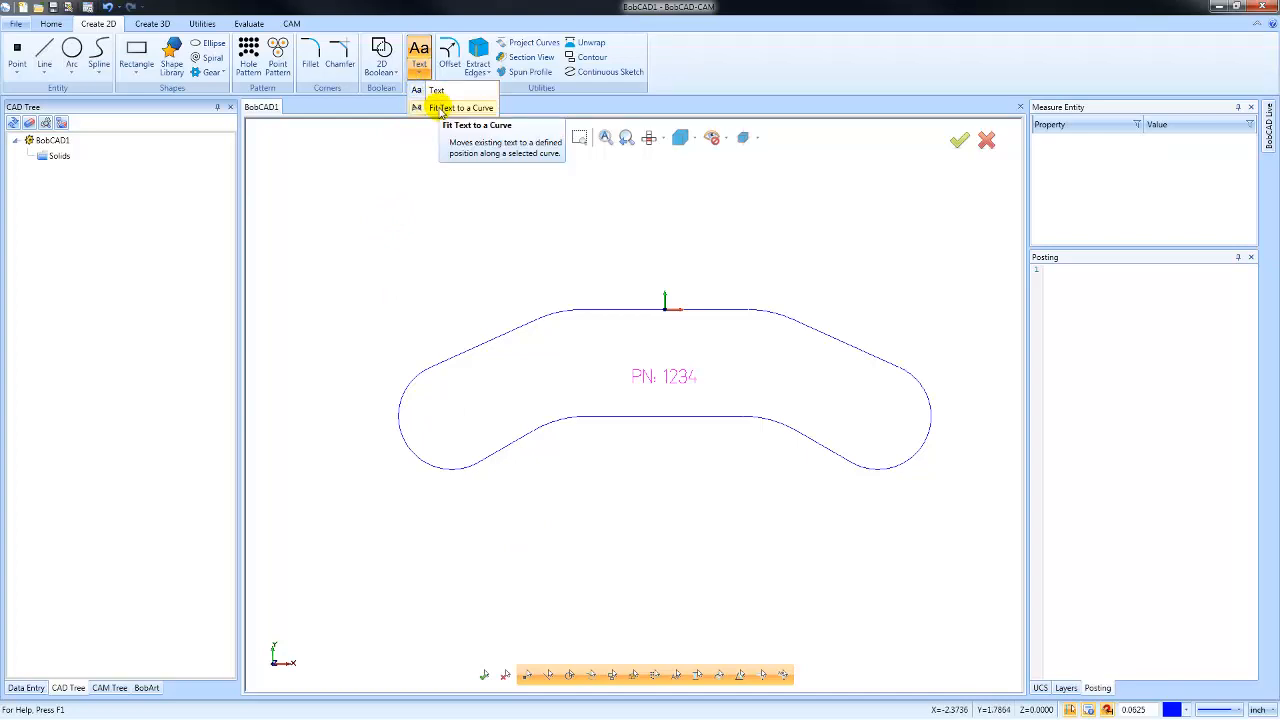
Fit the text to the left rounded end, try End then Middle alignment, offset from start 0
click(461, 107)
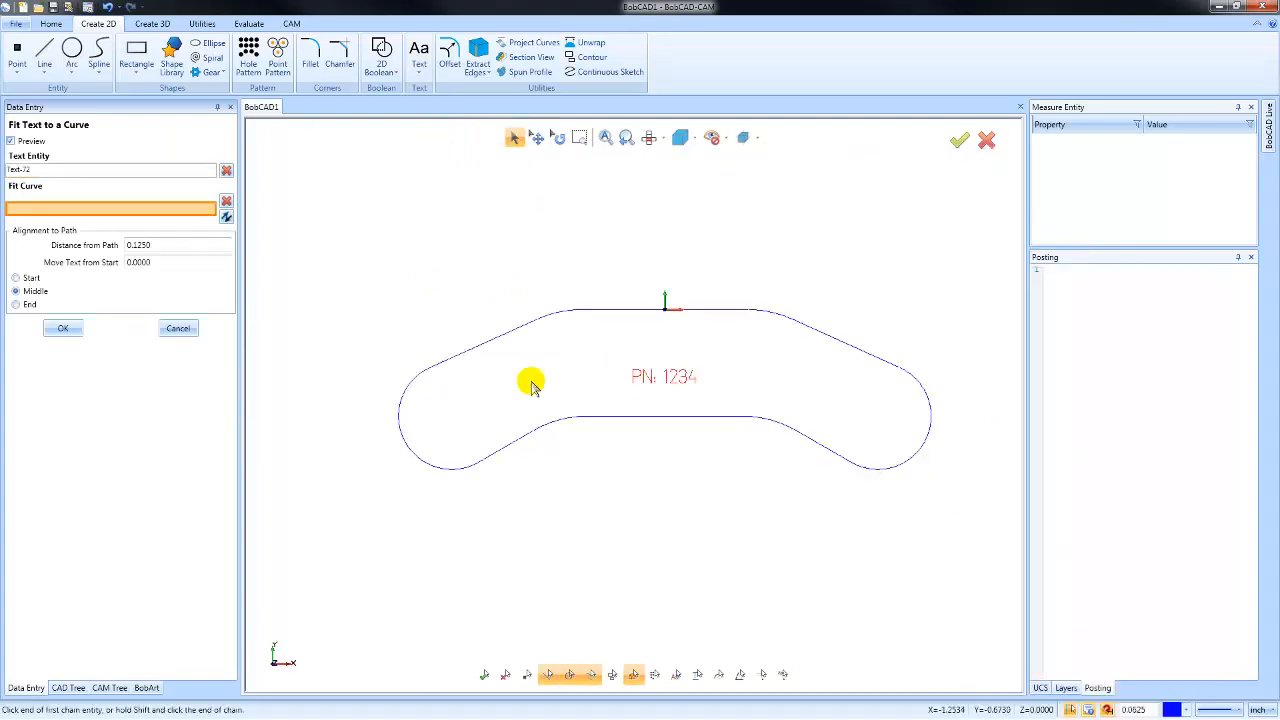
click(408, 400)
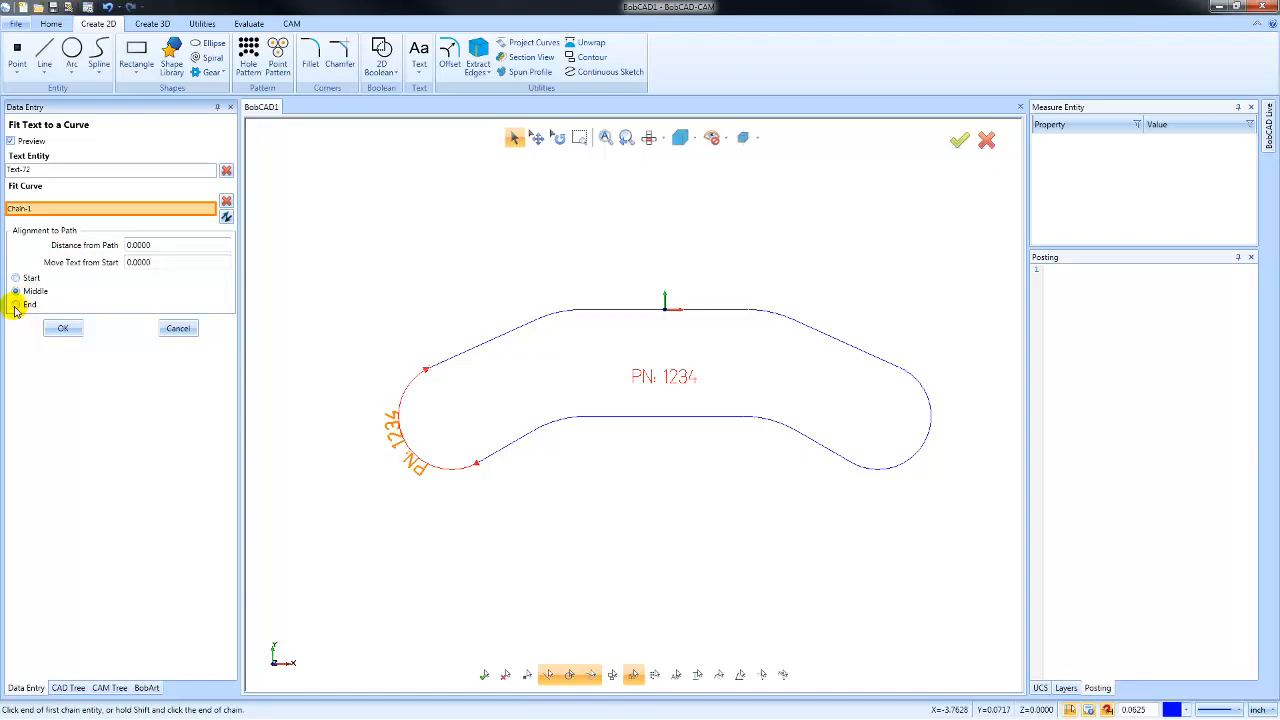
click(16, 277)
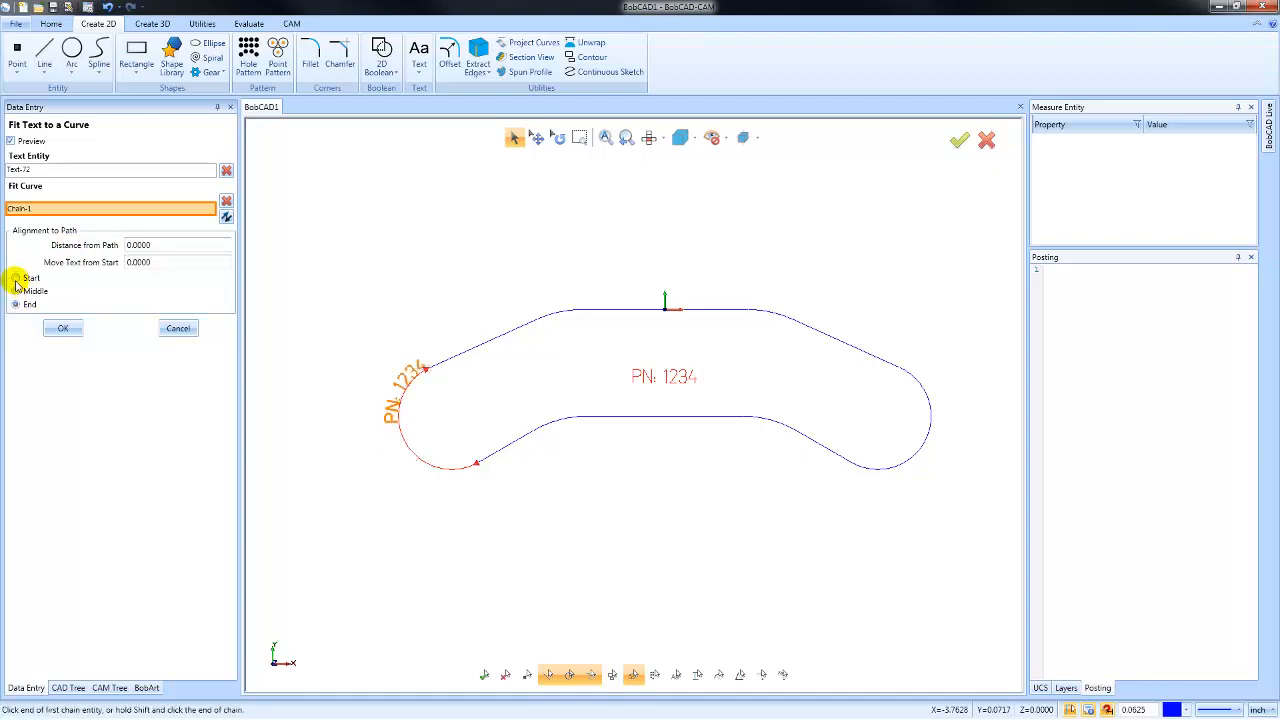
click(16, 291)
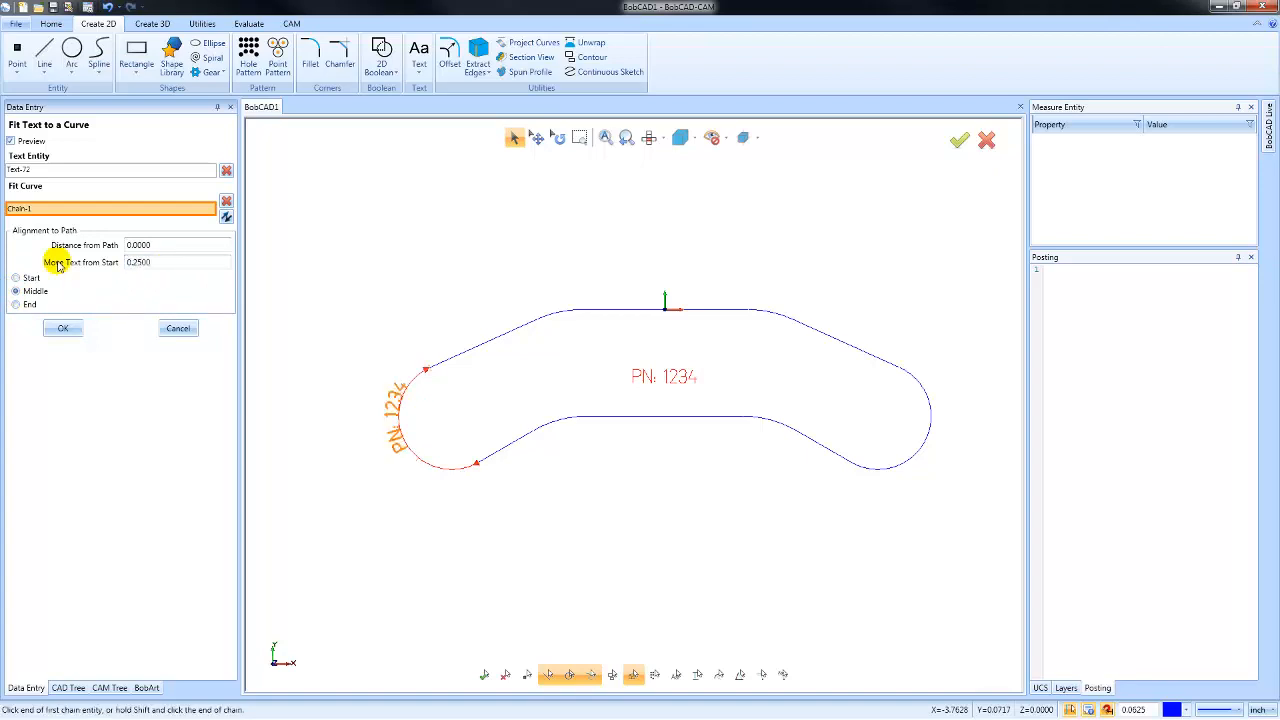
triple_click(138, 262)
text(0.0000)
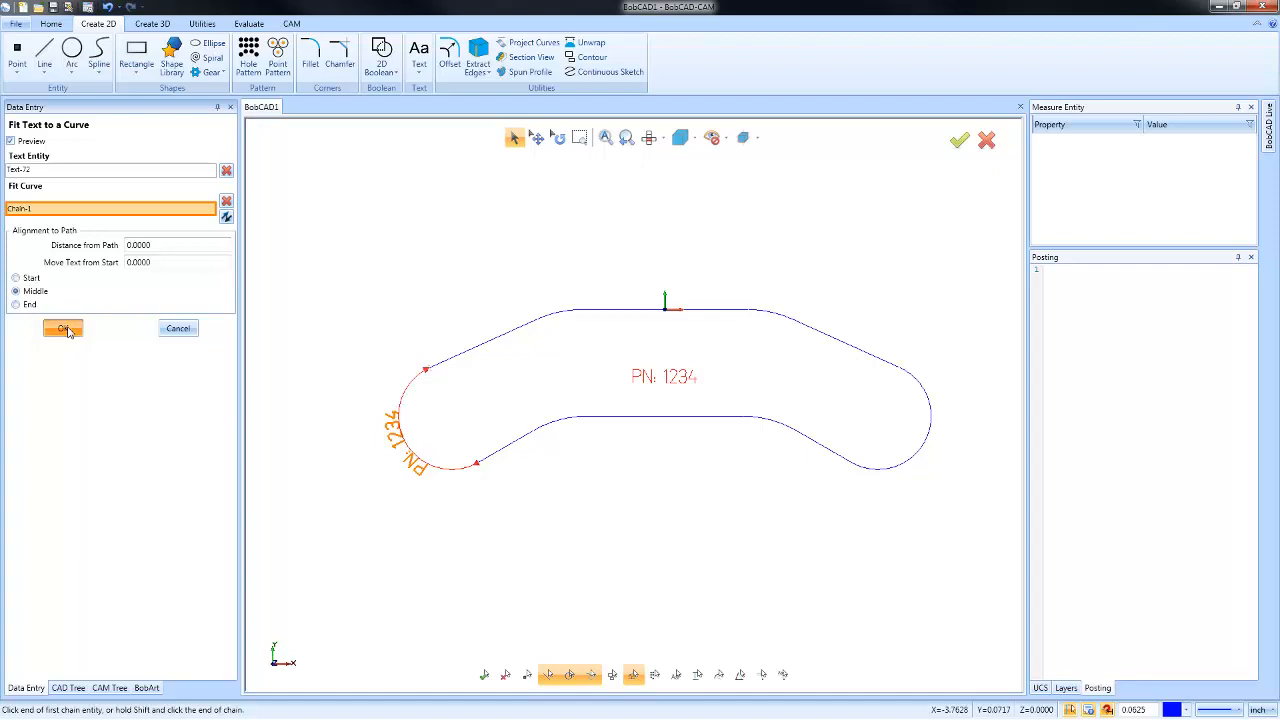
Accept the curve fit so the text runs along the upper-left sloped edge
click(62, 328)
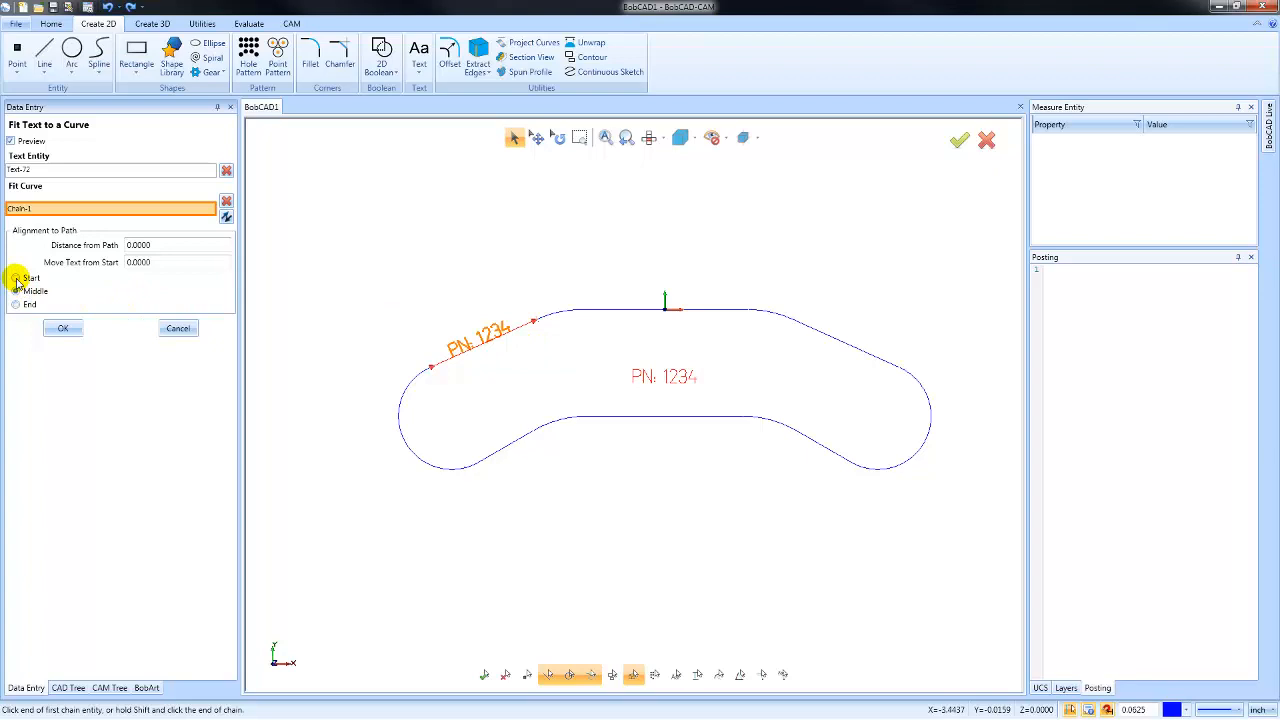
Set Distance from Path to 0.125 and apply the text fit
click(16, 304)
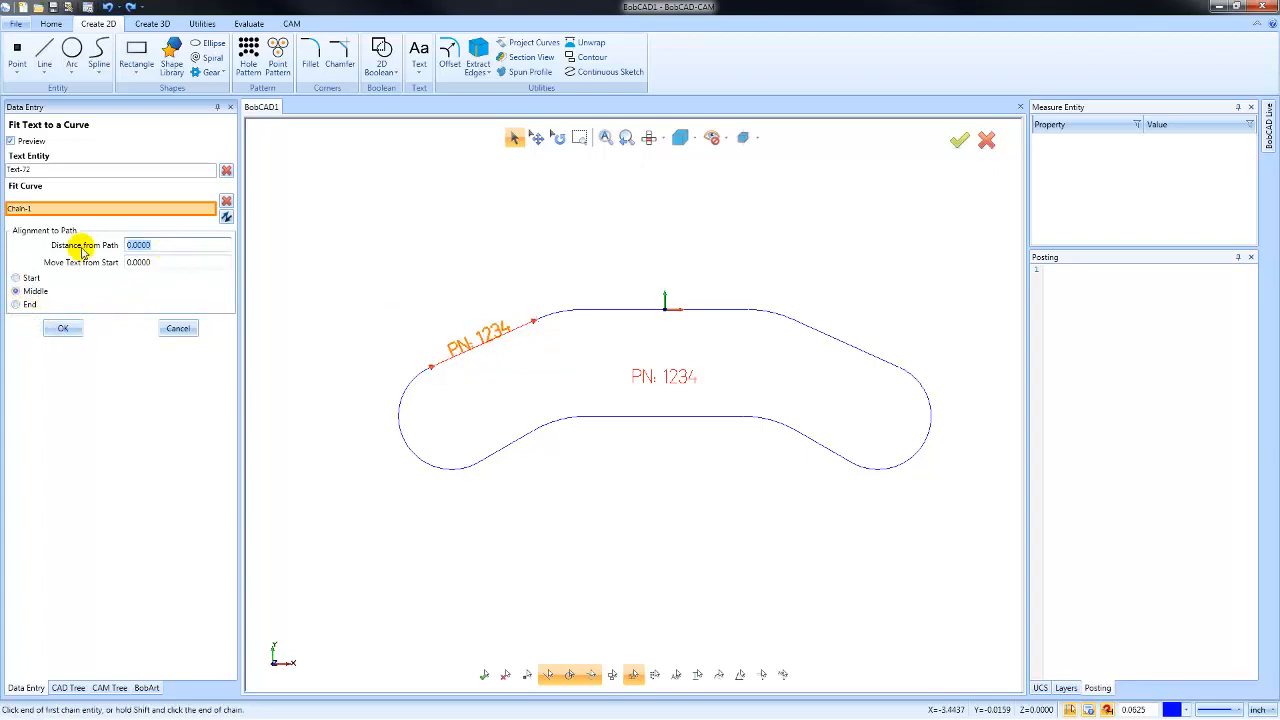
text(0.1250)
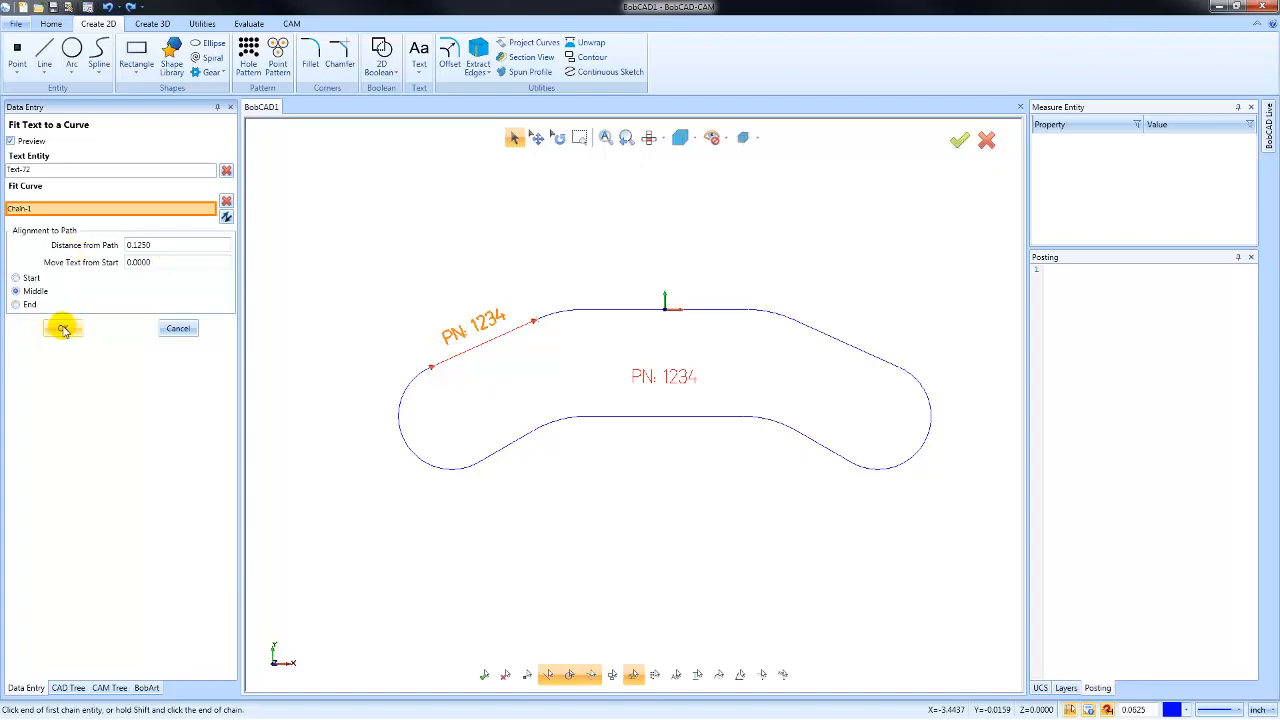
click(62, 328)
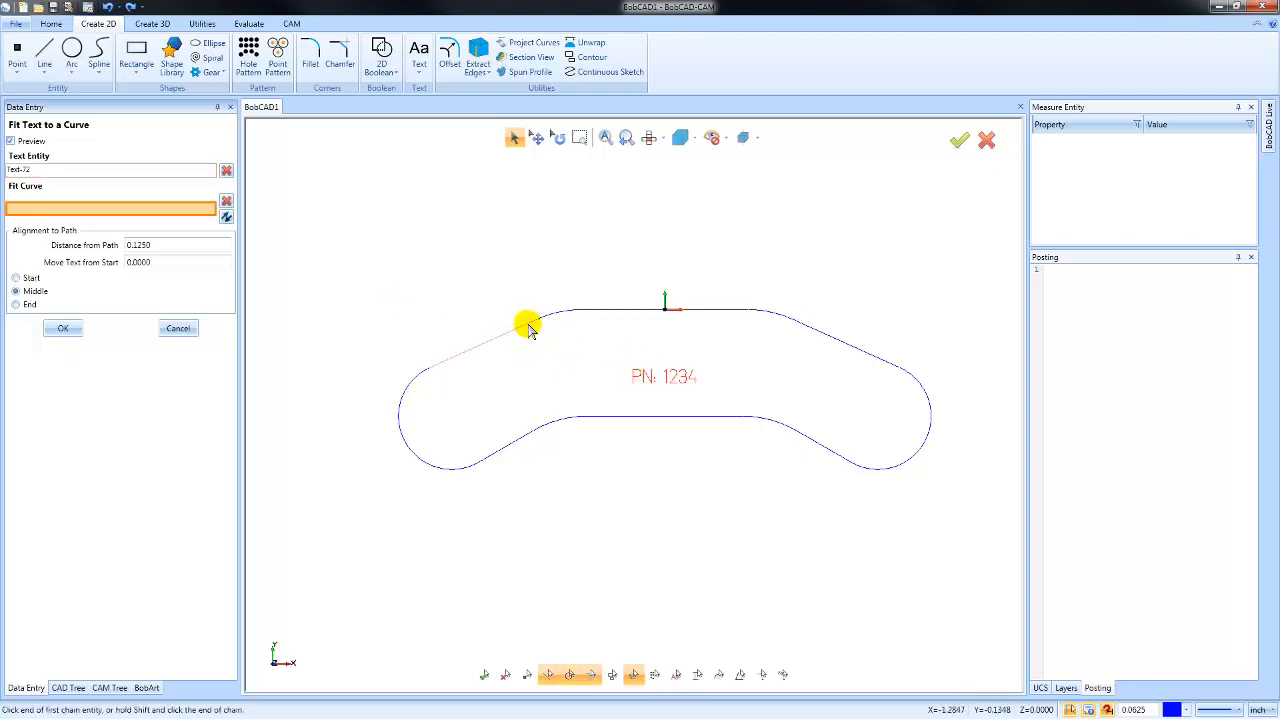
Fit the text to the sloped and top edges, try Start and End alignment, then cancel
click(528, 328)
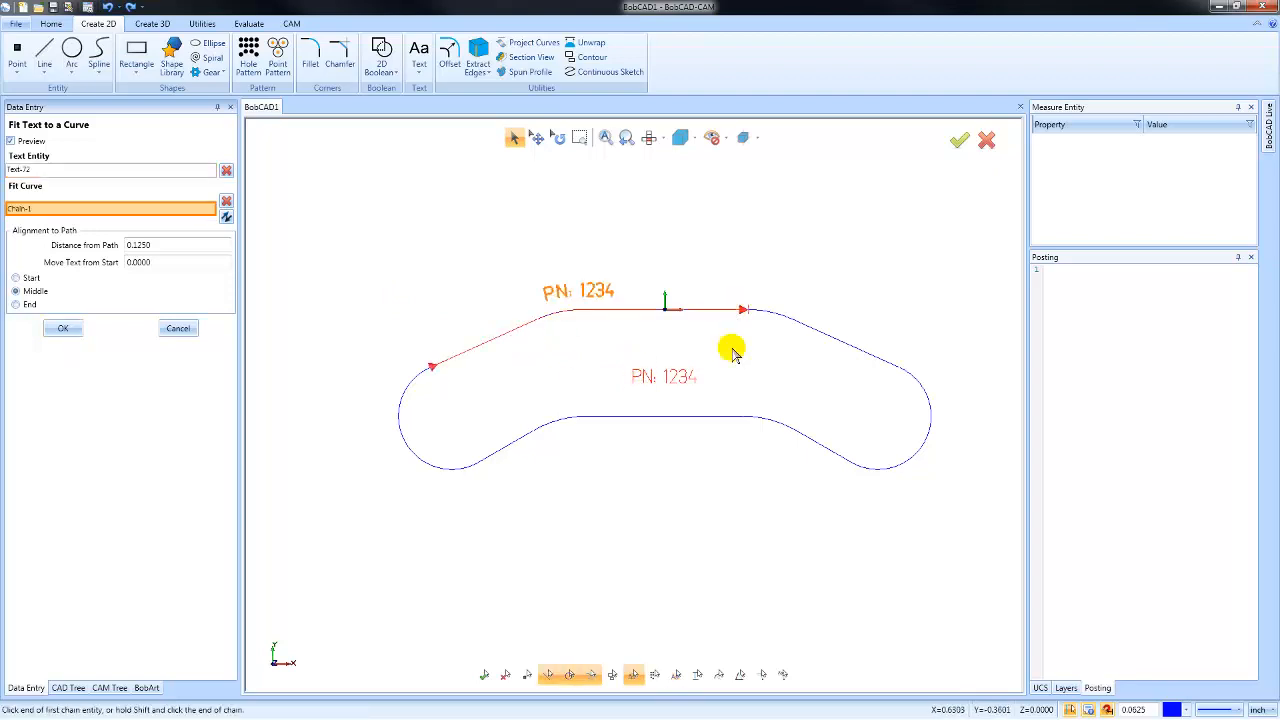
click(16, 277)
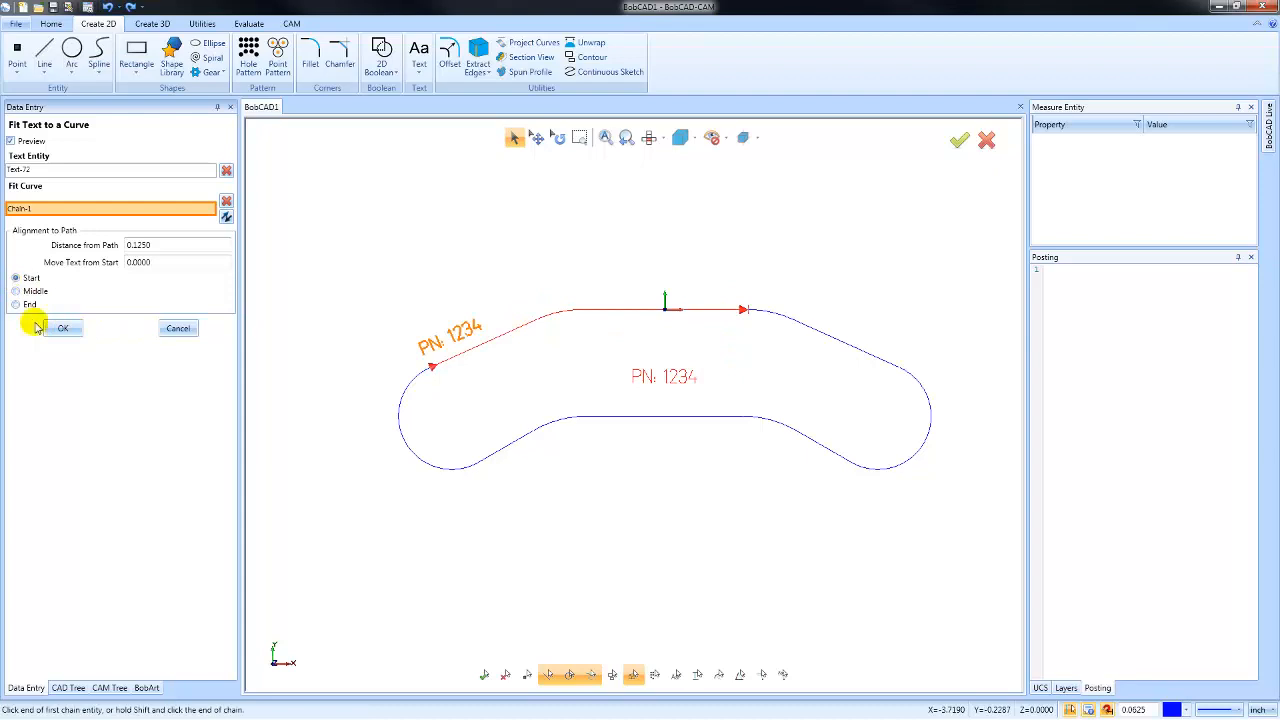
click(16, 304)
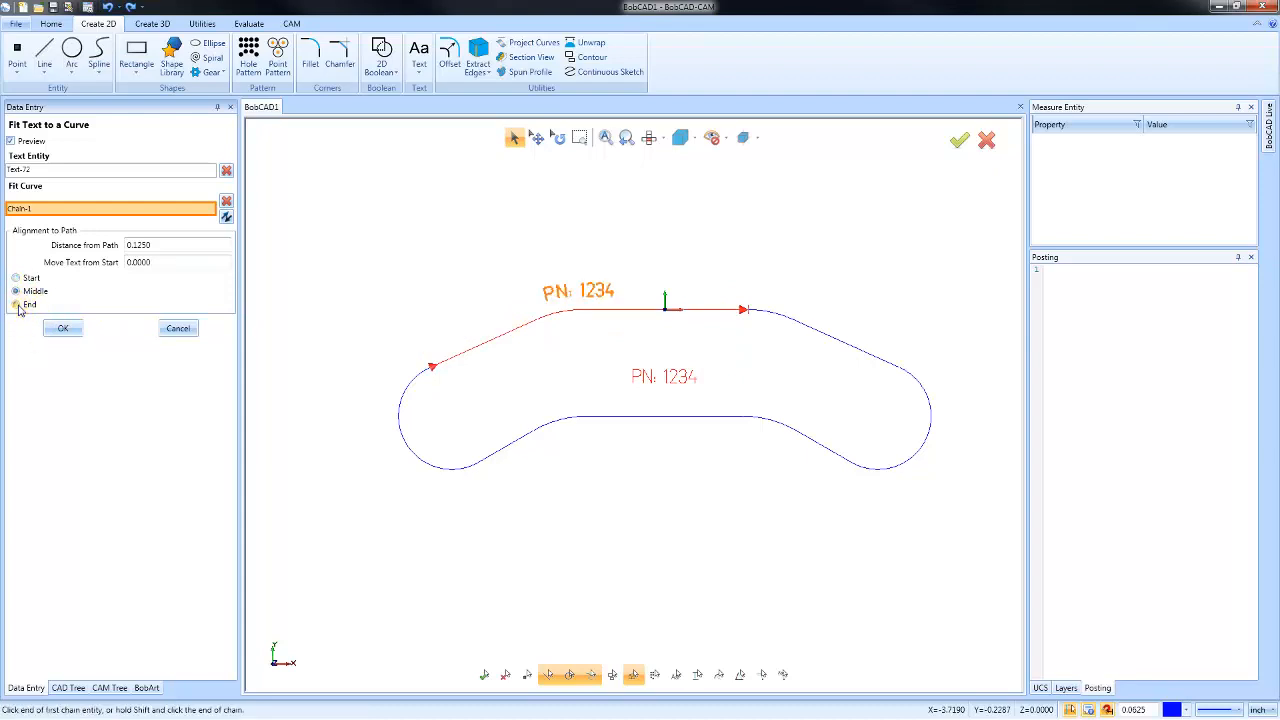
click(16, 291)
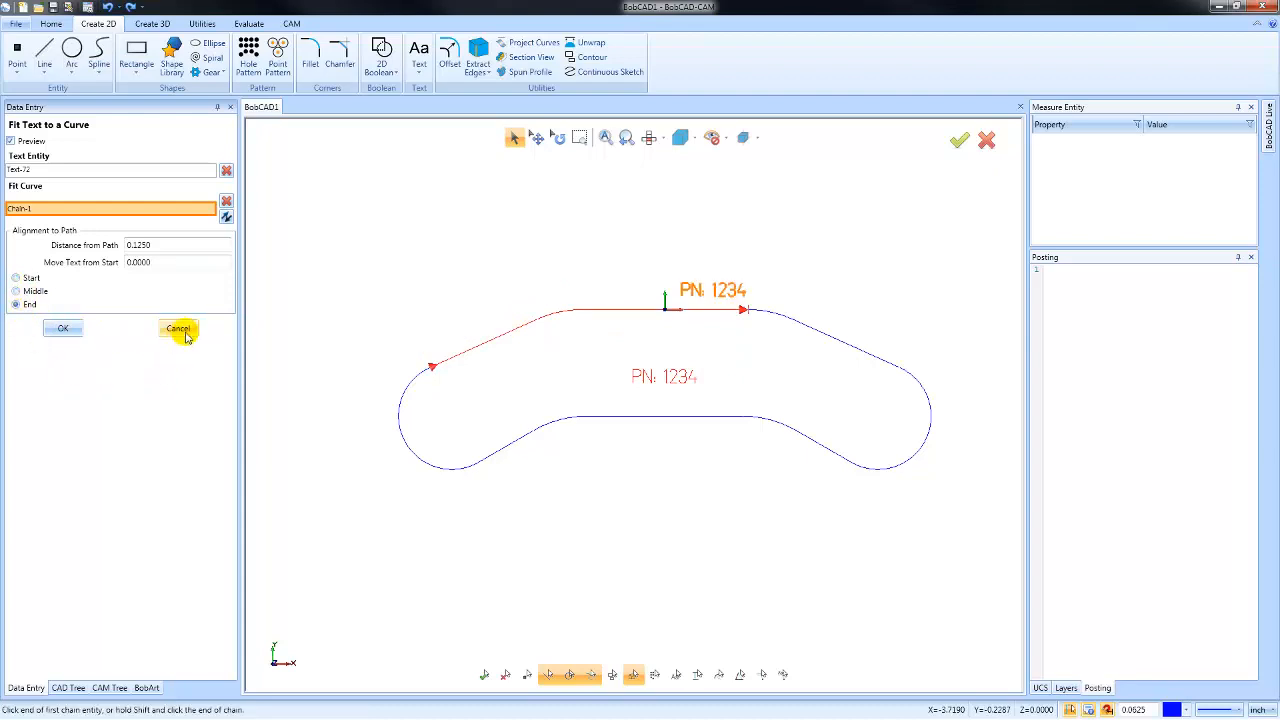